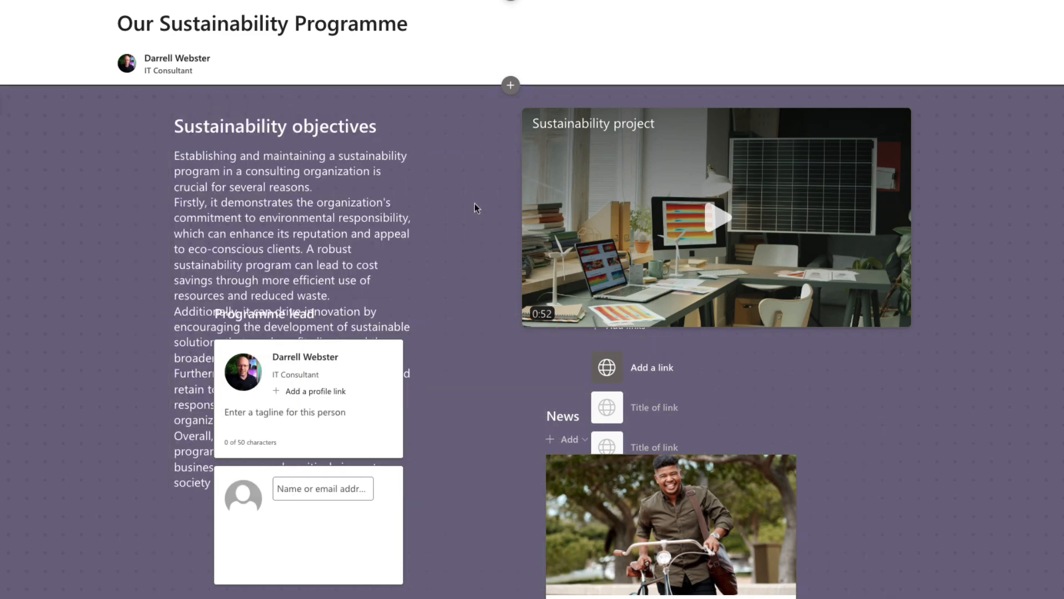
- Select the Sustainability objectives heading and body text blocks to prepare the body text for widening
click(273, 125)
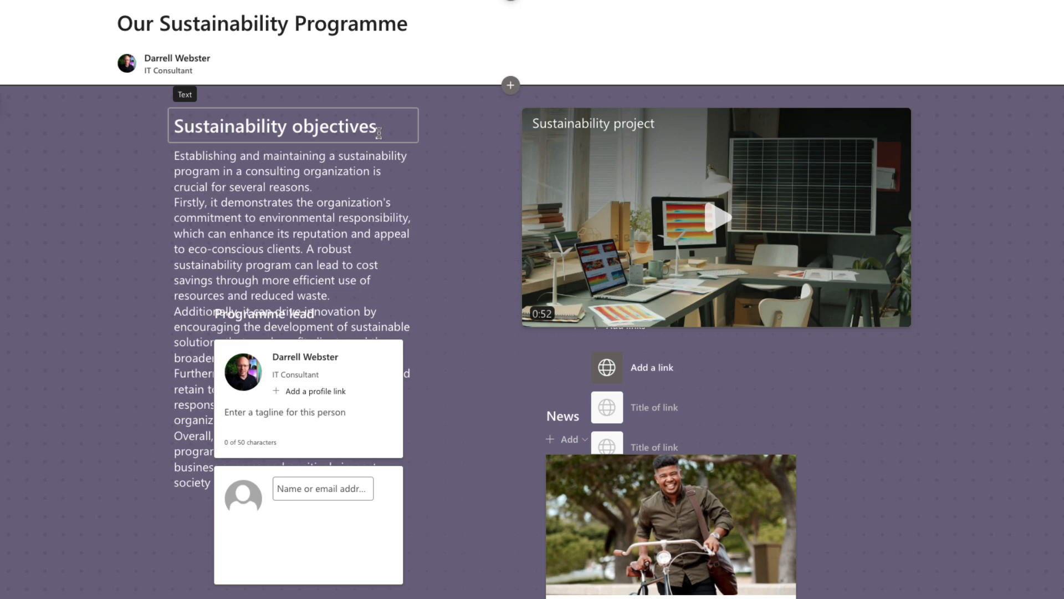
click(273, 127)
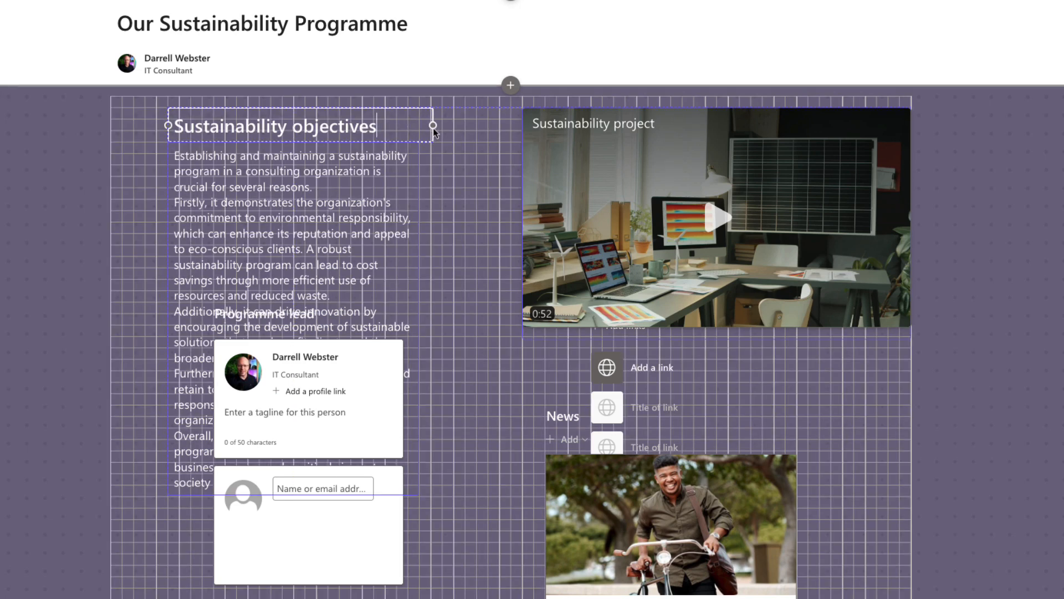
click(272, 127)
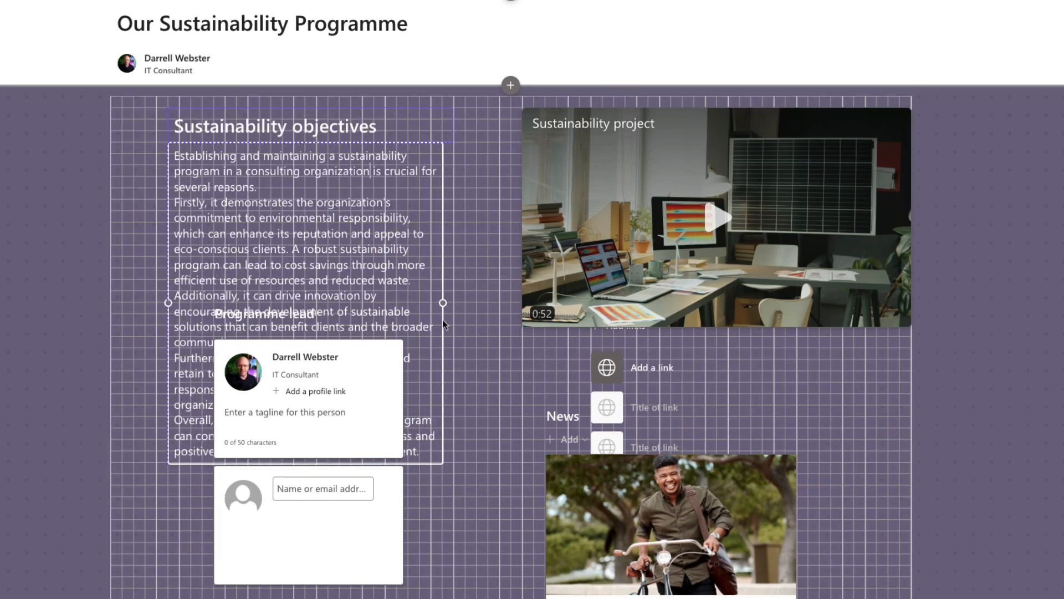
click(306, 237)
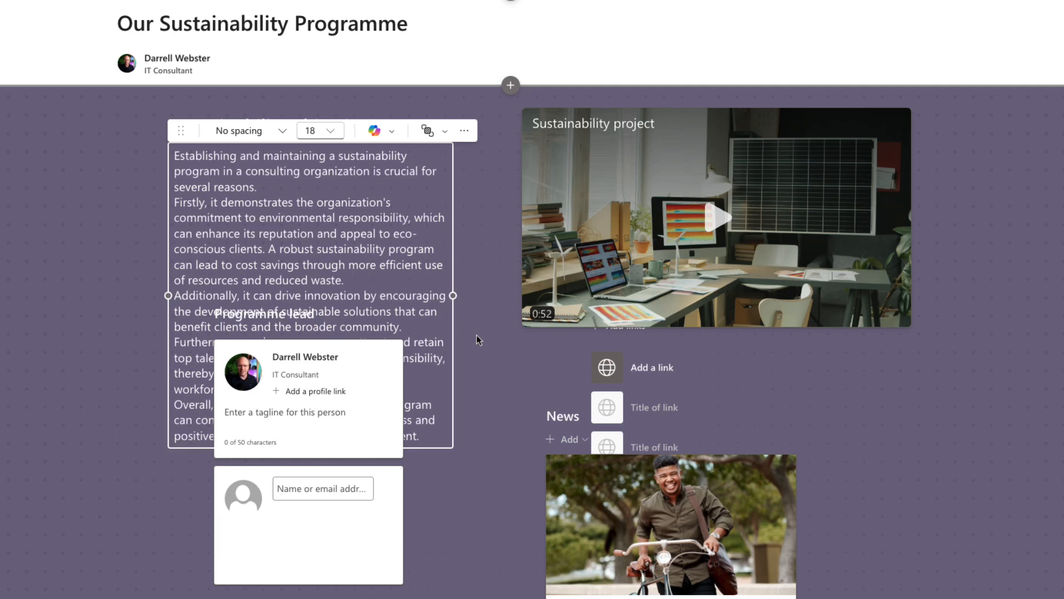